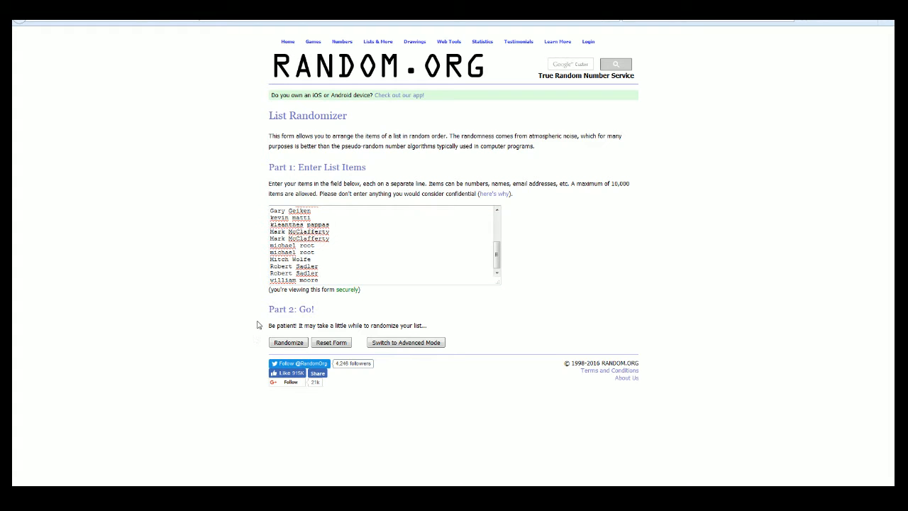
# - Randomize the 20 owner names seven times and select the final shuffled list for copying
pyautogui.click(288, 342)
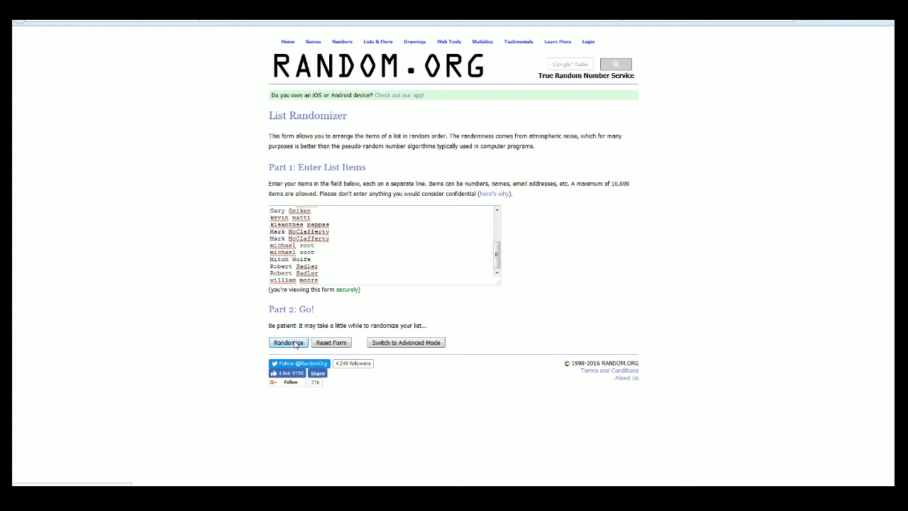
pyautogui.click(288, 342)
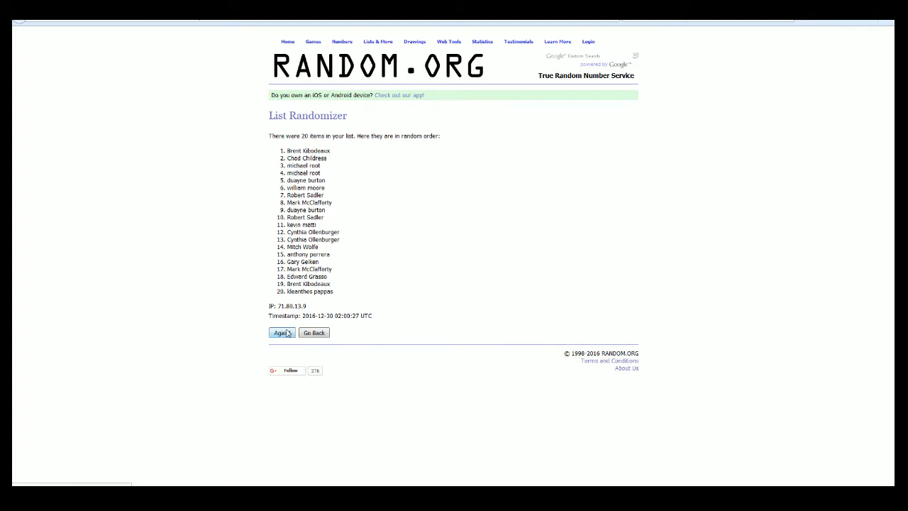
pyautogui.click(281, 332)
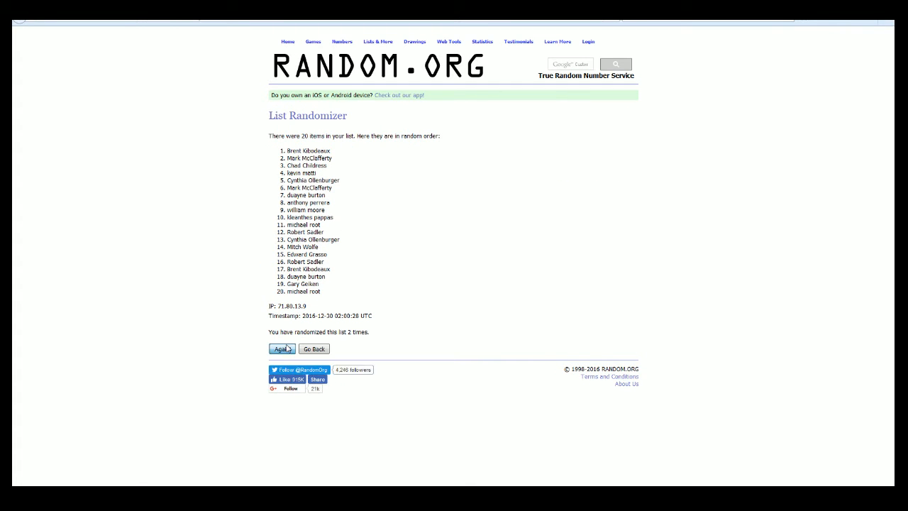
pyautogui.click(281, 349)
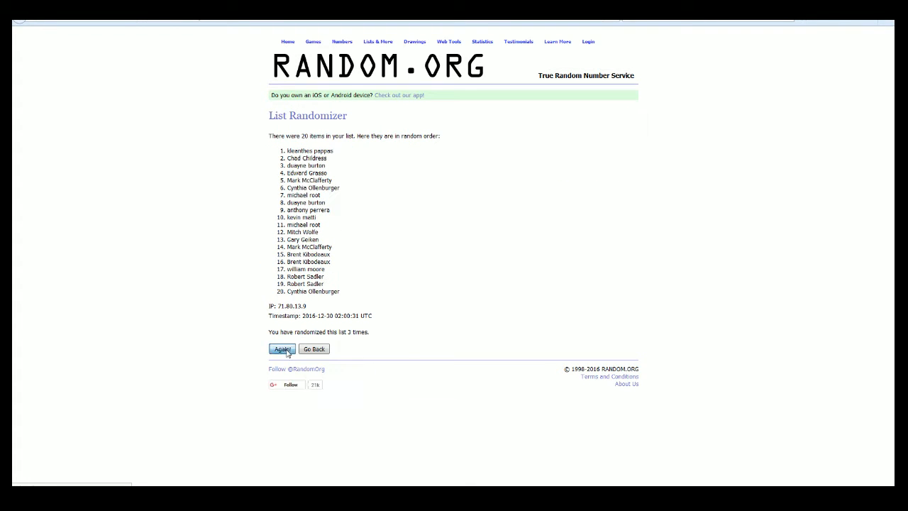
pyautogui.click(281, 349)
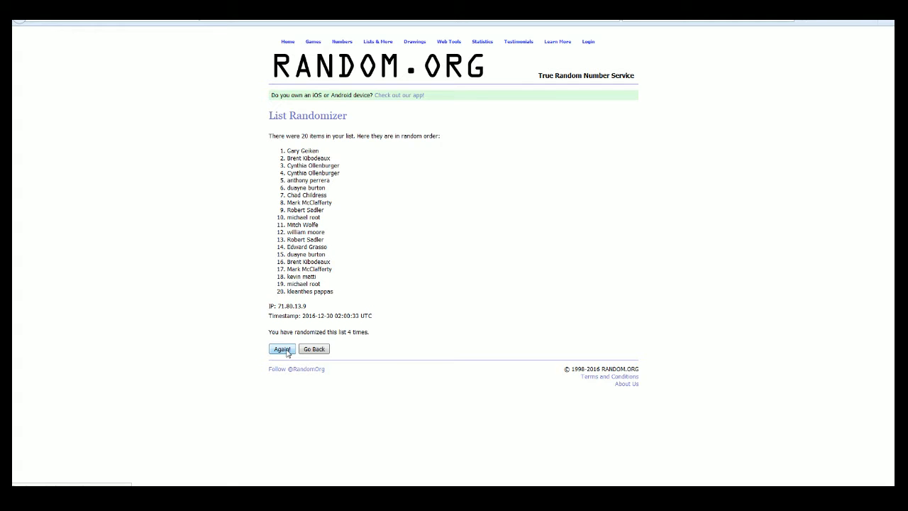
pyautogui.click(281, 349)
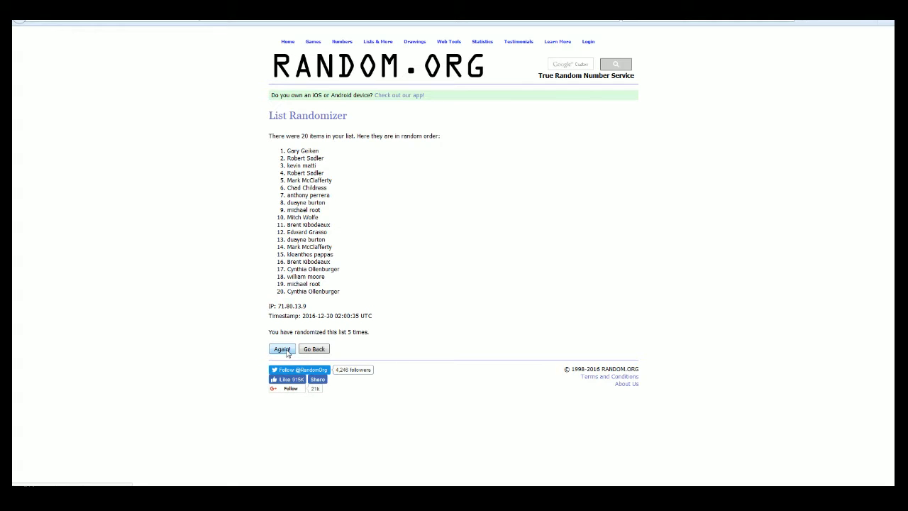
pyautogui.click(281, 349)
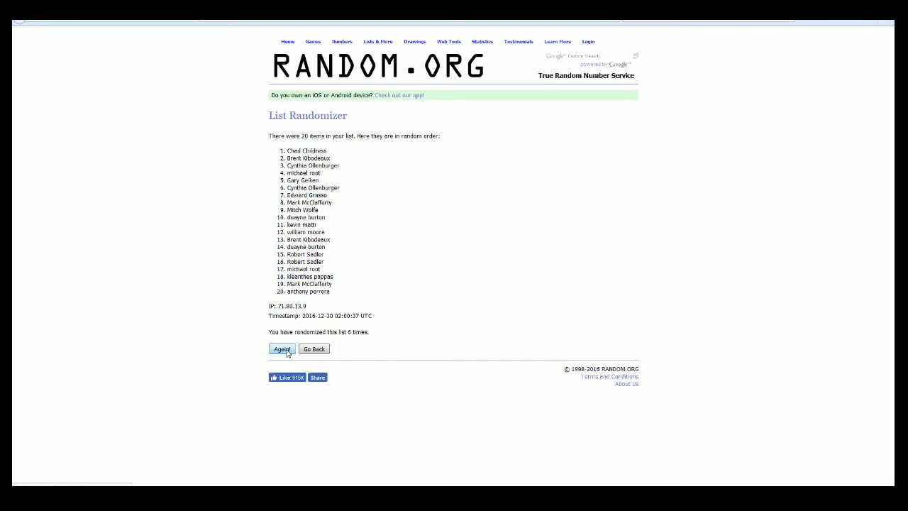
pyautogui.click(281, 349)
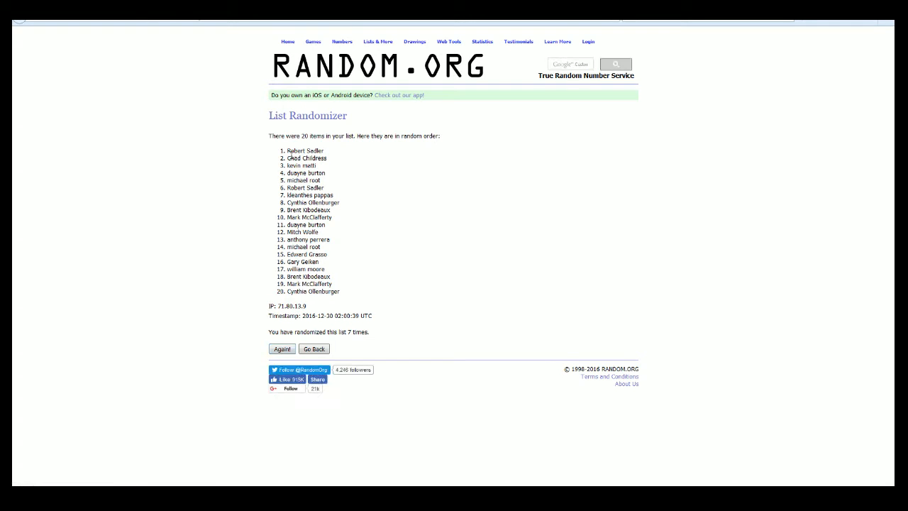
pyautogui.moveTo(291, 151); pyautogui.dragTo(329, 293)
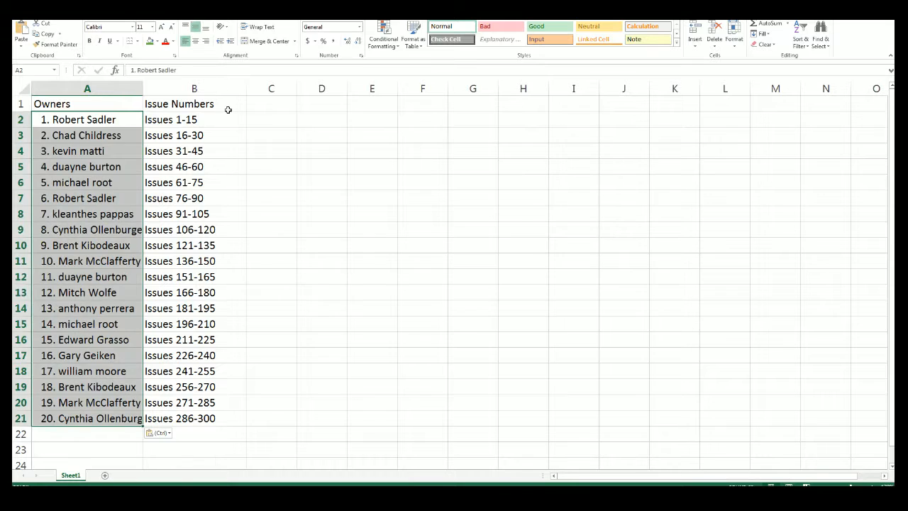
# - Select the issue ranges in column B to move them out of the Issue Numbers column
pyautogui.click(194, 119)
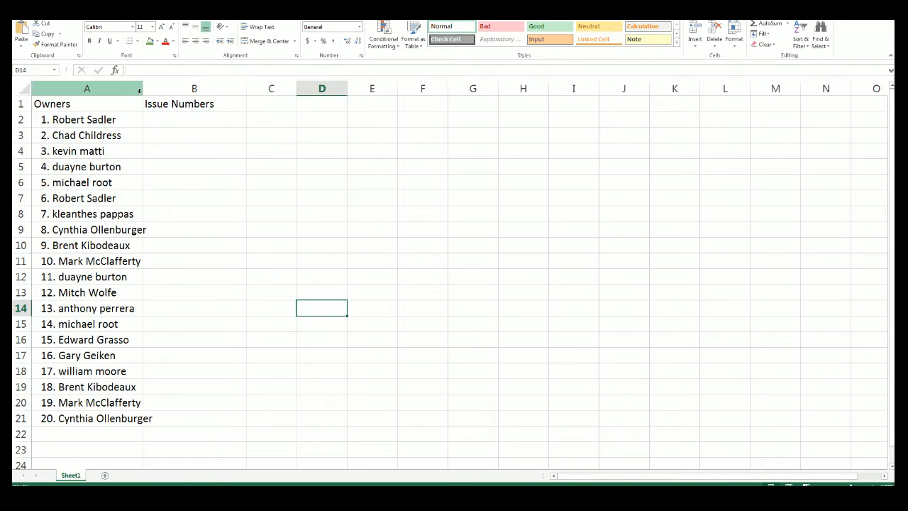
pyautogui.click(207, 119)
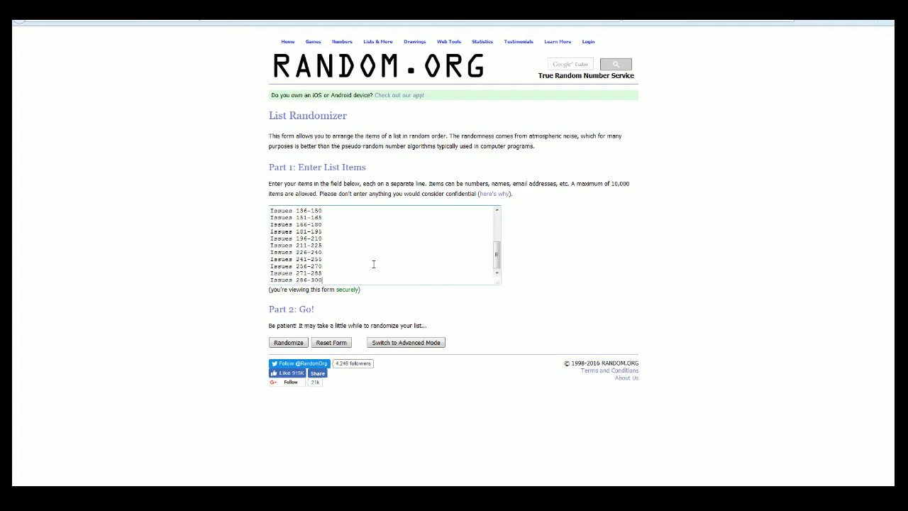
# - Randomize the 20 issue ranges seven times and select the final shuffled list for copying
pyautogui.click(288, 342)
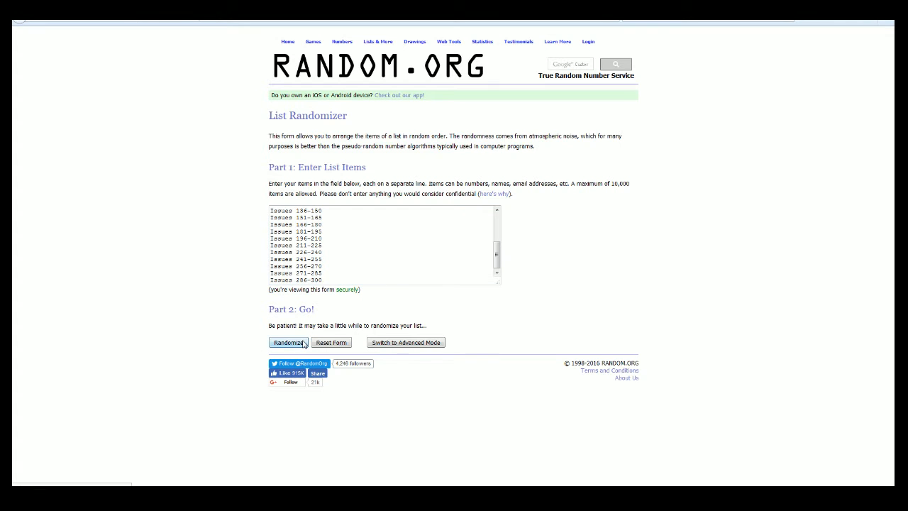
pyautogui.click(288, 342)
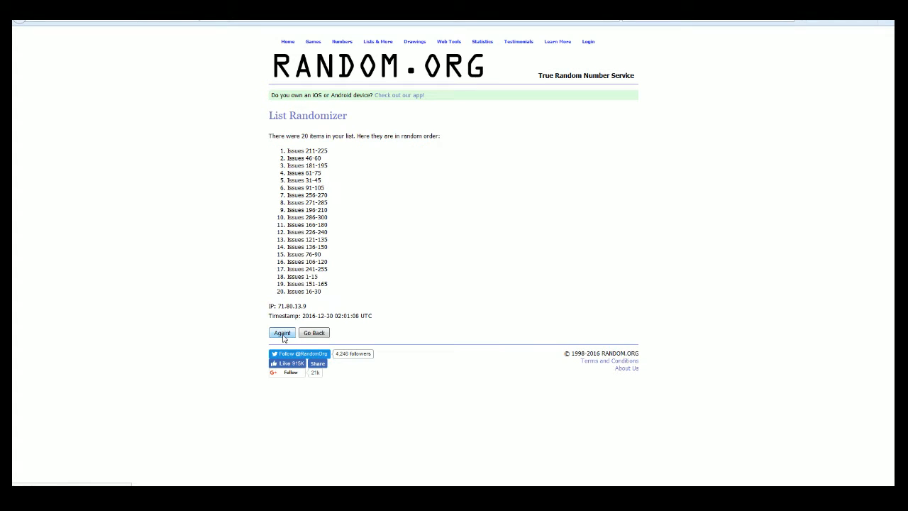
pyautogui.click(281, 332)
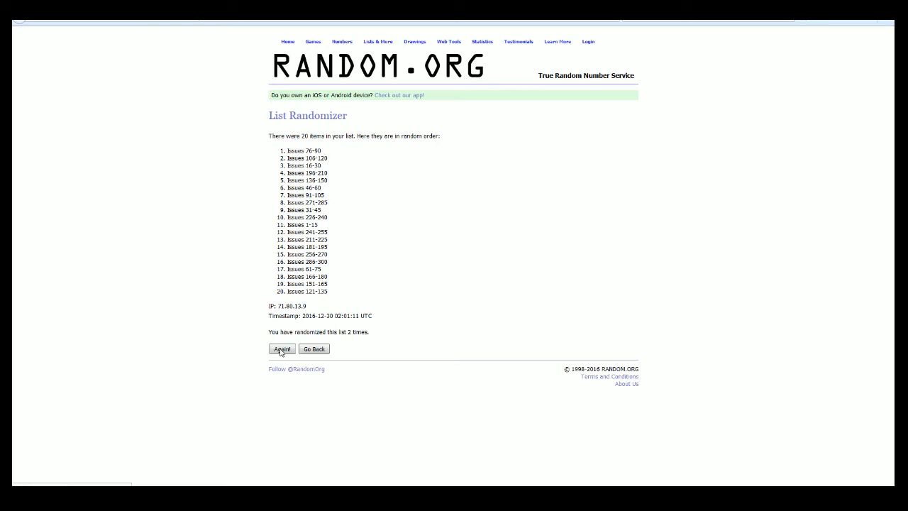
pyautogui.click(282, 349)
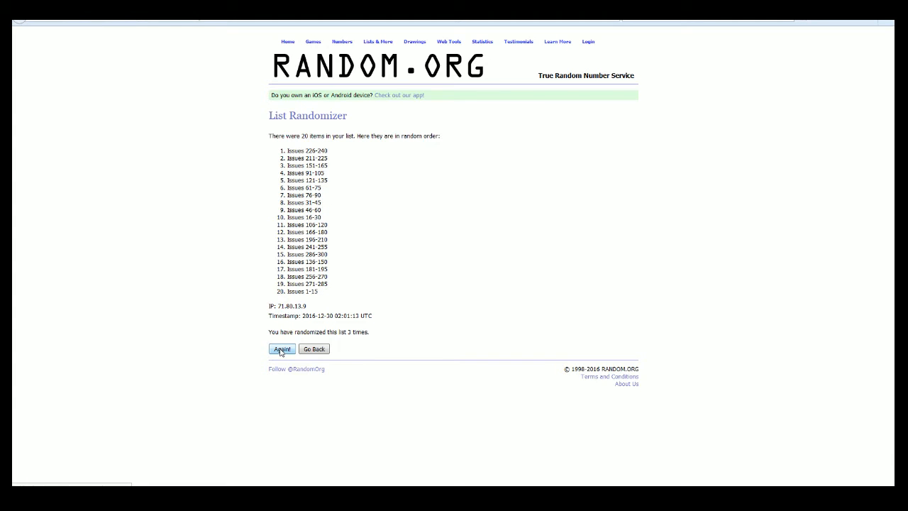
pyautogui.click(281, 349)
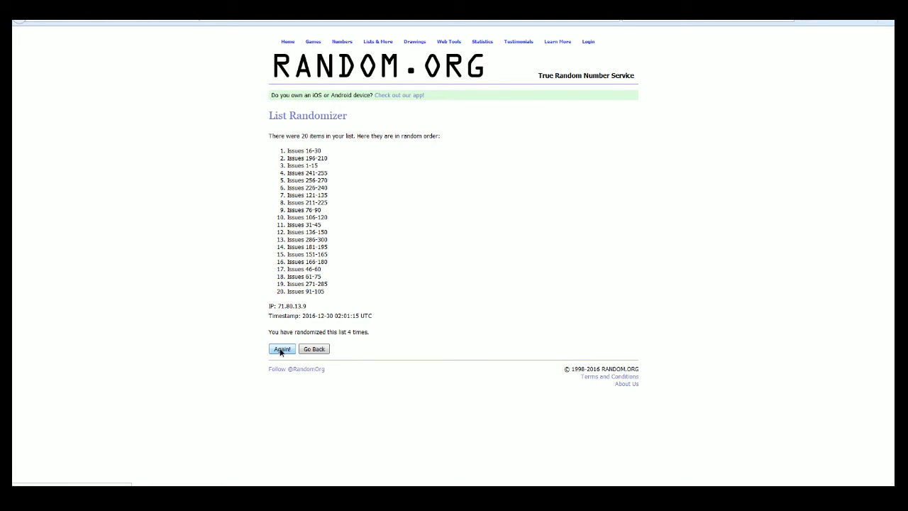
pyautogui.click(281, 349)
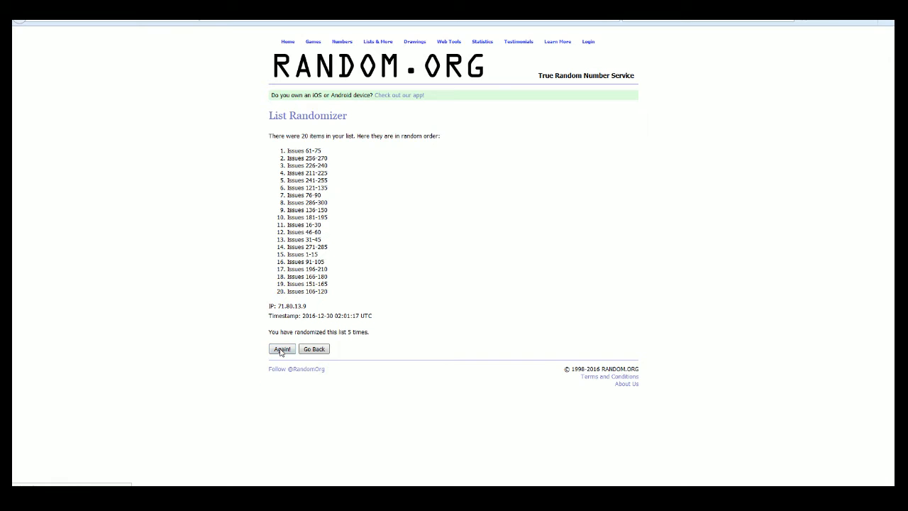
pyautogui.click(281, 349)
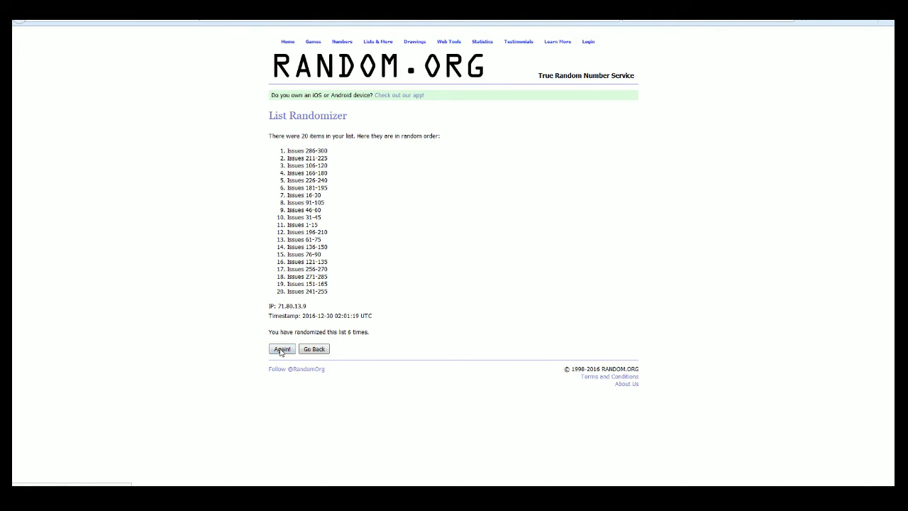
pyautogui.click(281, 349)
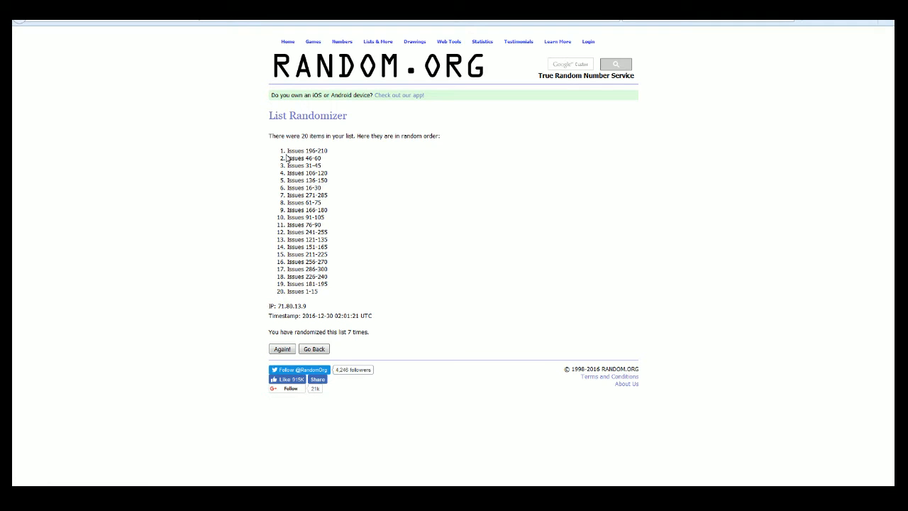
pyautogui.moveTo(286, 151); pyautogui.dragTo(317, 292)
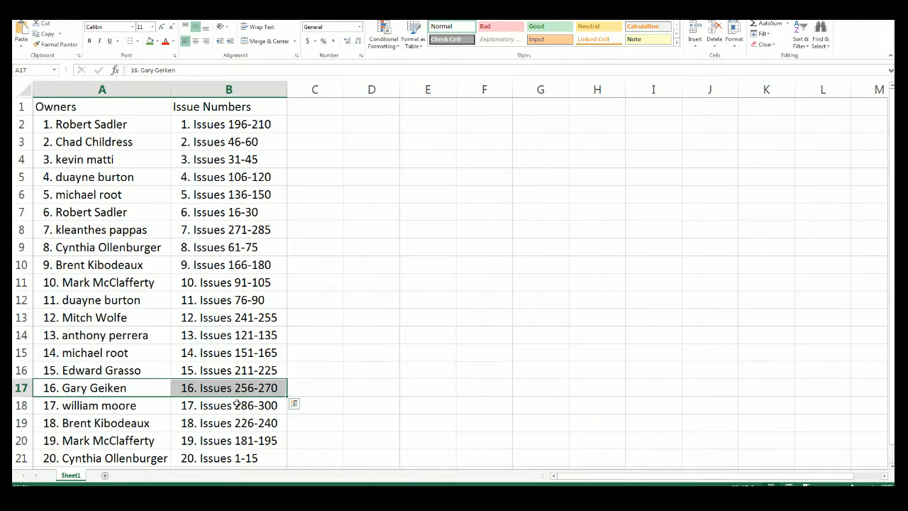
pyautogui.moveTo(142, 383)
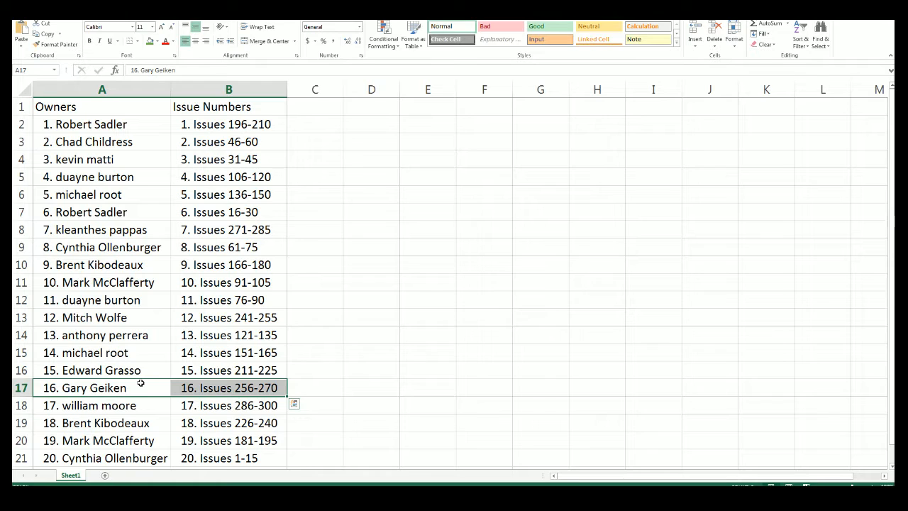